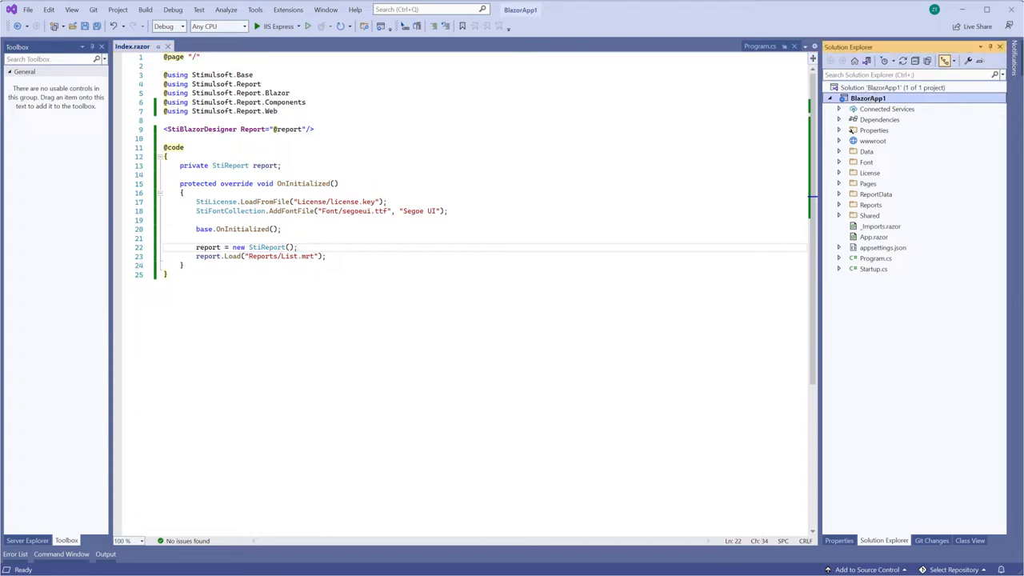
mouse_move(117, 9)
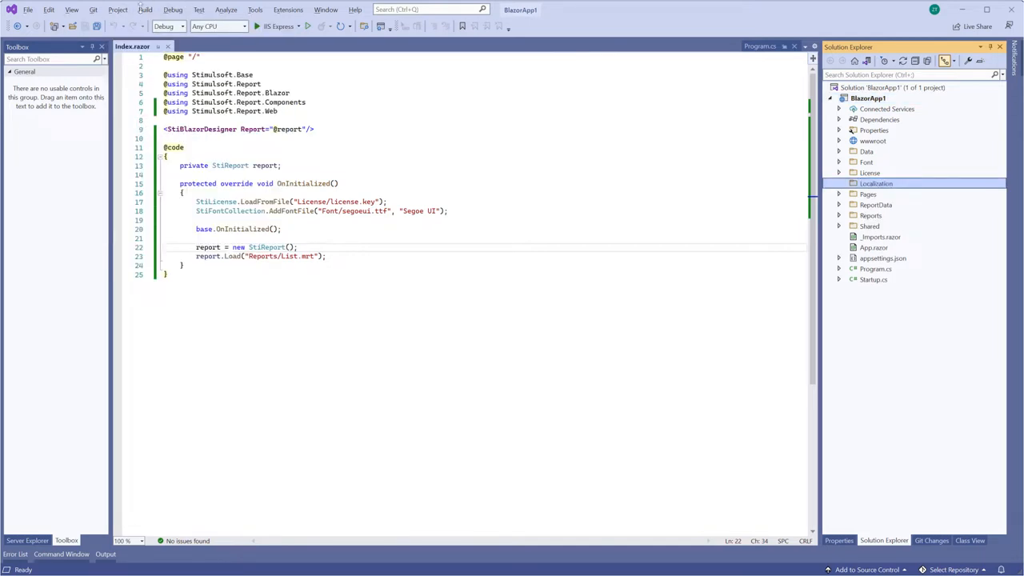
Open the Project menu after adding the empty Localization folder to BlazorApp1
click(118, 10)
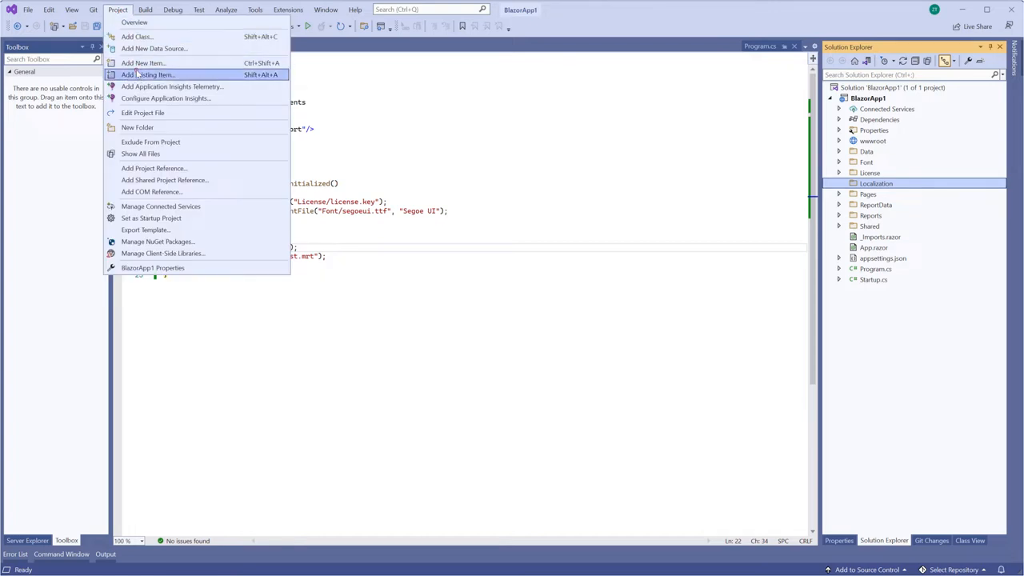
Add existing items de.xml and zh-CHS.xml from Files\Localization into the project
click(147, 75)
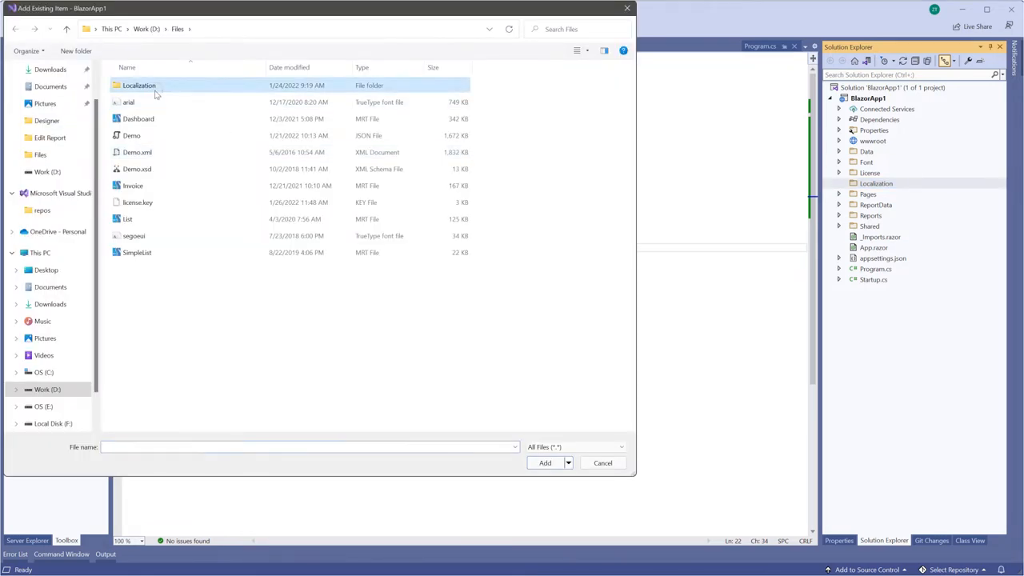
double_click(139, 85)
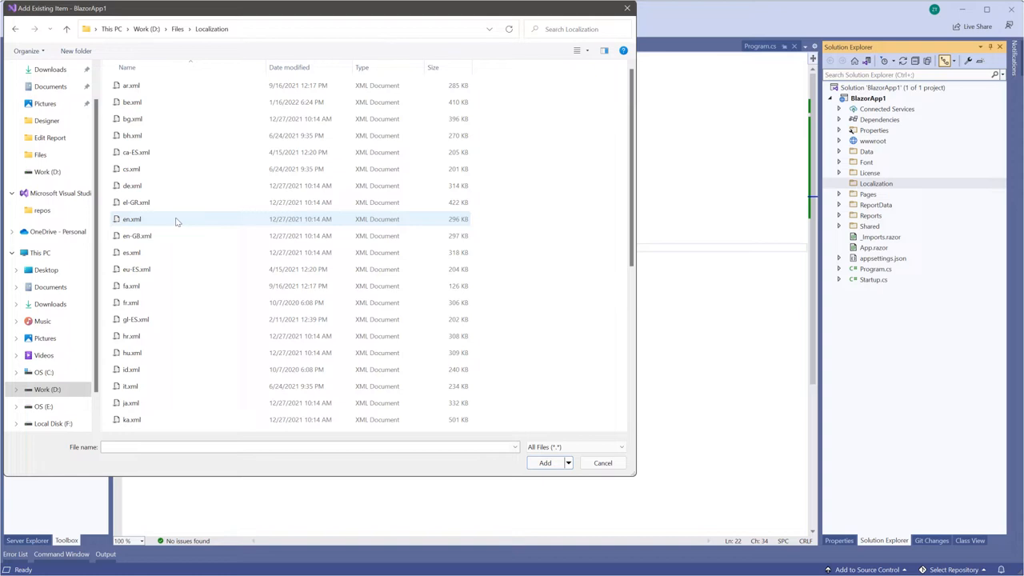
click(131, 185)
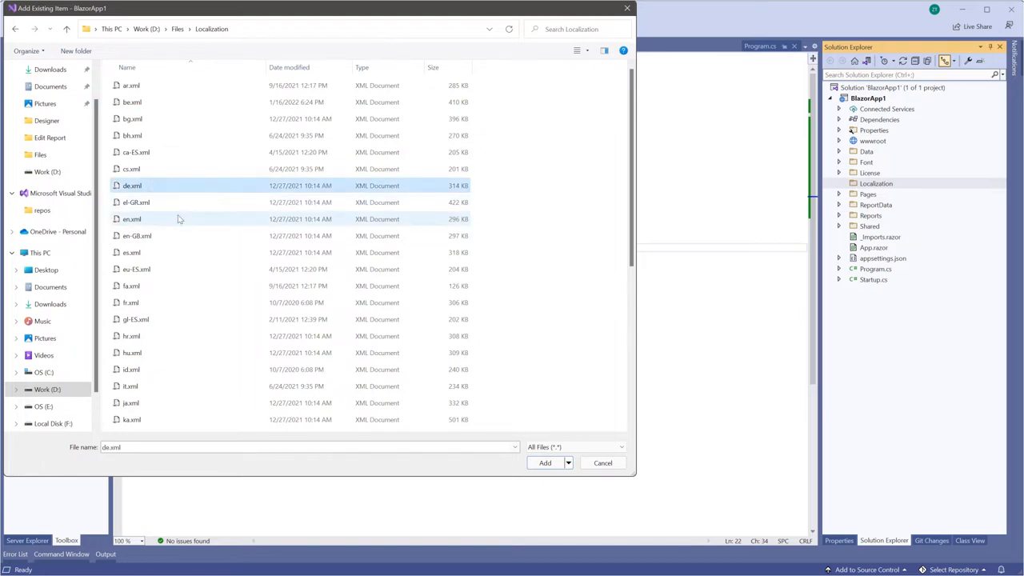
click(138, 408)
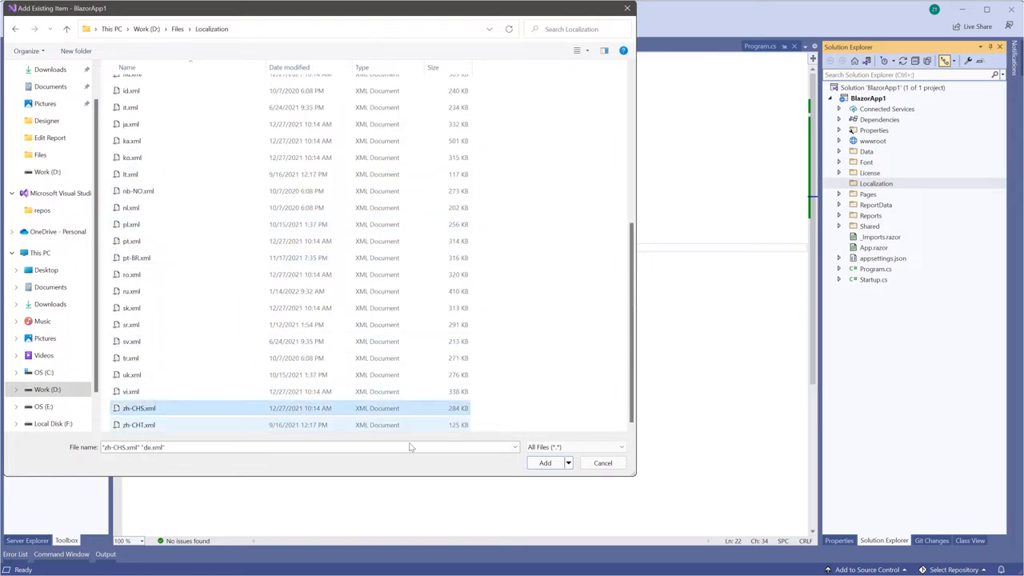
click(544, 462)
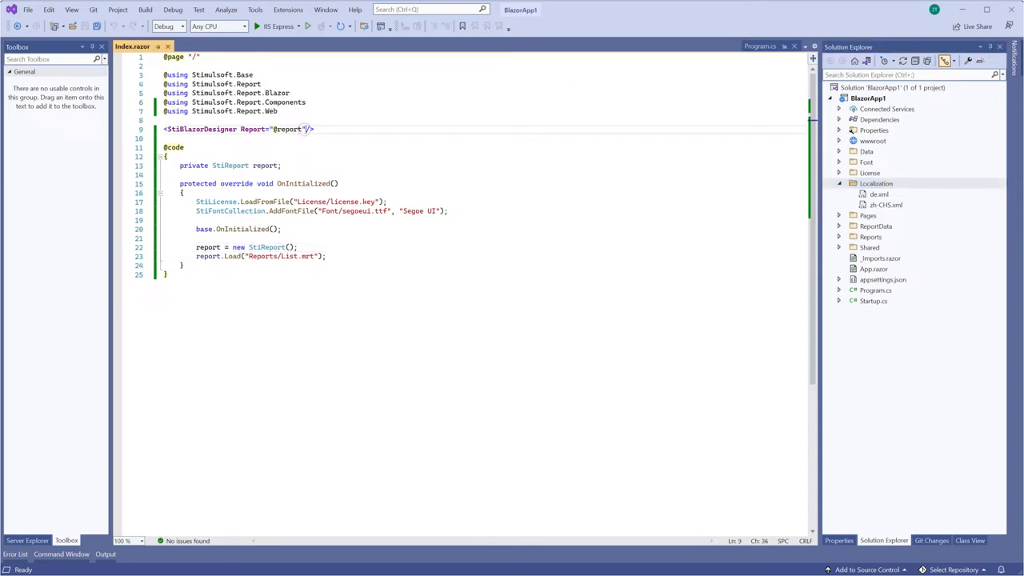
Give the StiBlazorDesigner tag a Localization="Localization" attribute in index.razor
text(Localization="Localization")
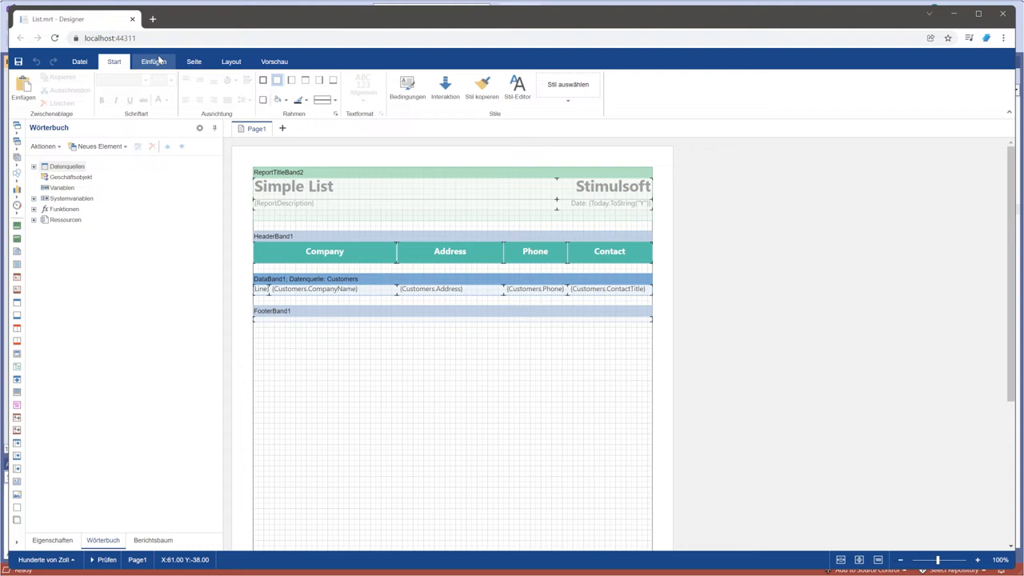
Browse the German ribbon, point Localization to Localization/zh-CHS.xml, and relaunch with IIS Express
click(231, 61)
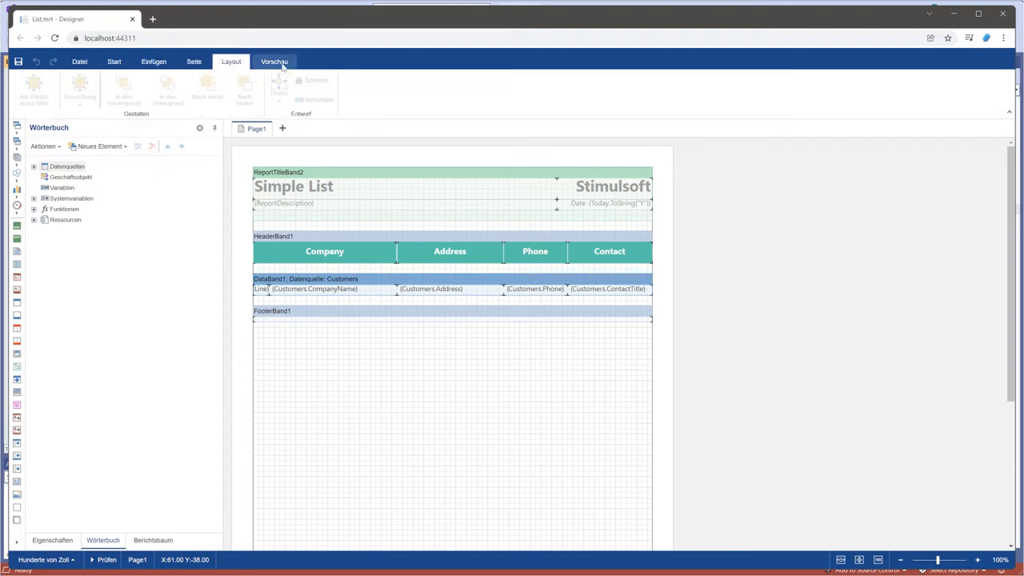
click(275, 61)
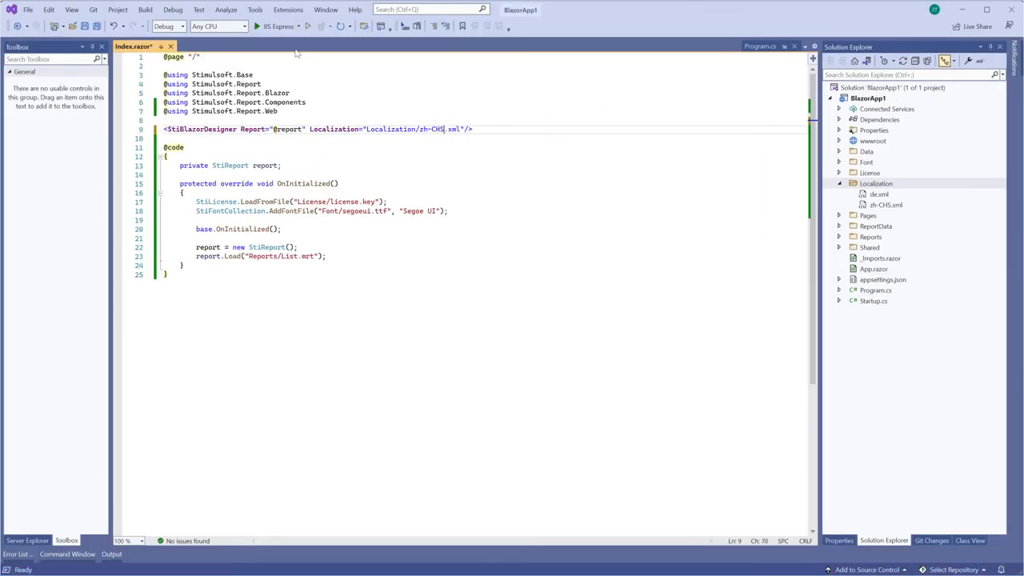
click(256, 26)
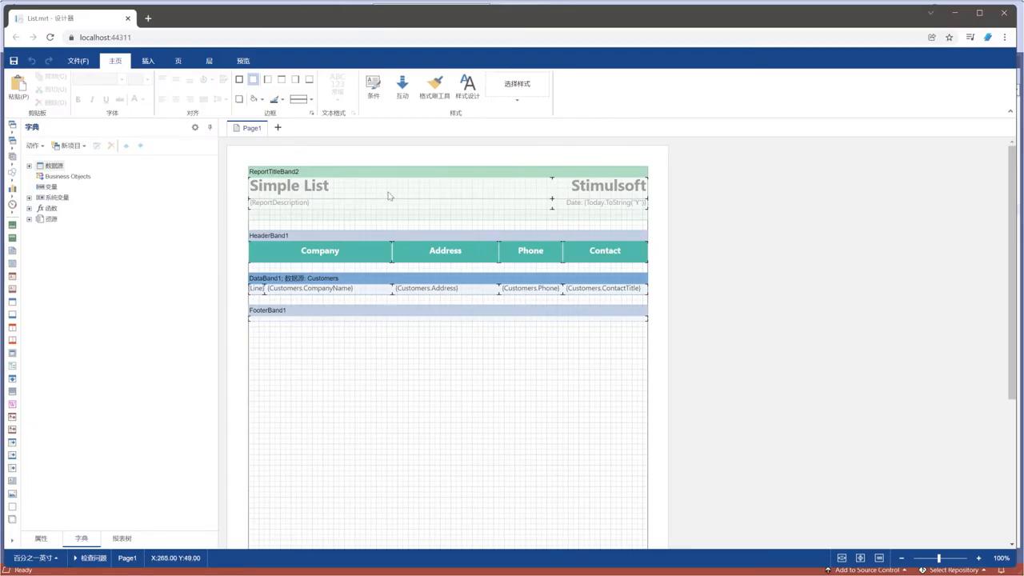
Preview the Simple List report via the 页 and 预览 tabs and show the view mode options
click(180, 61)
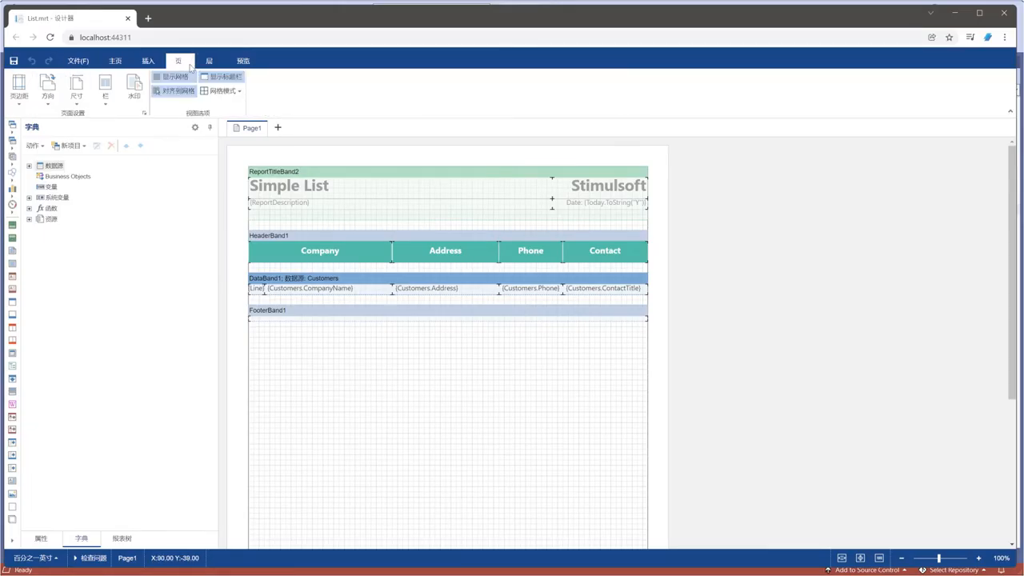
click(243, 60)
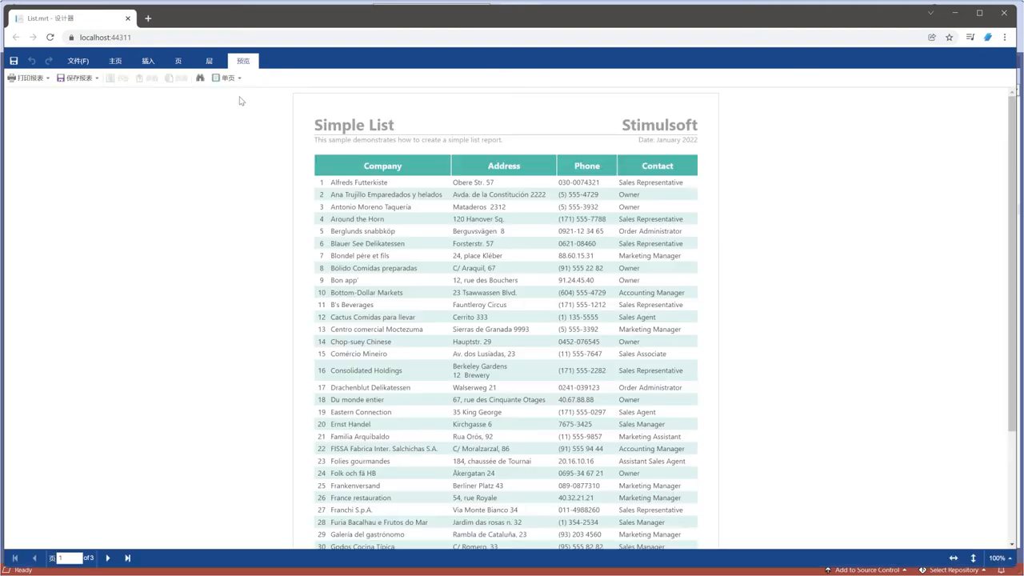
click(227, 77)
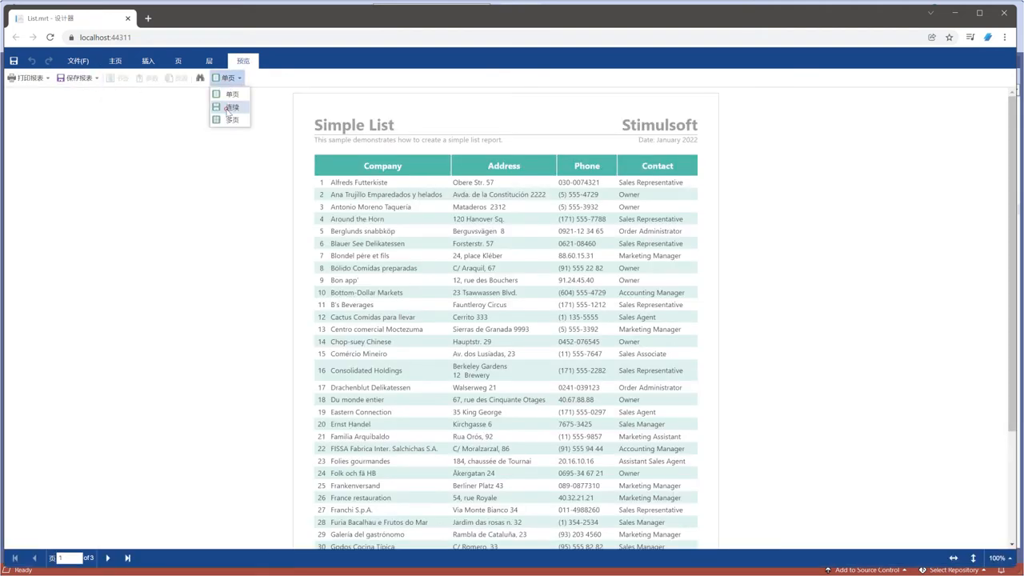